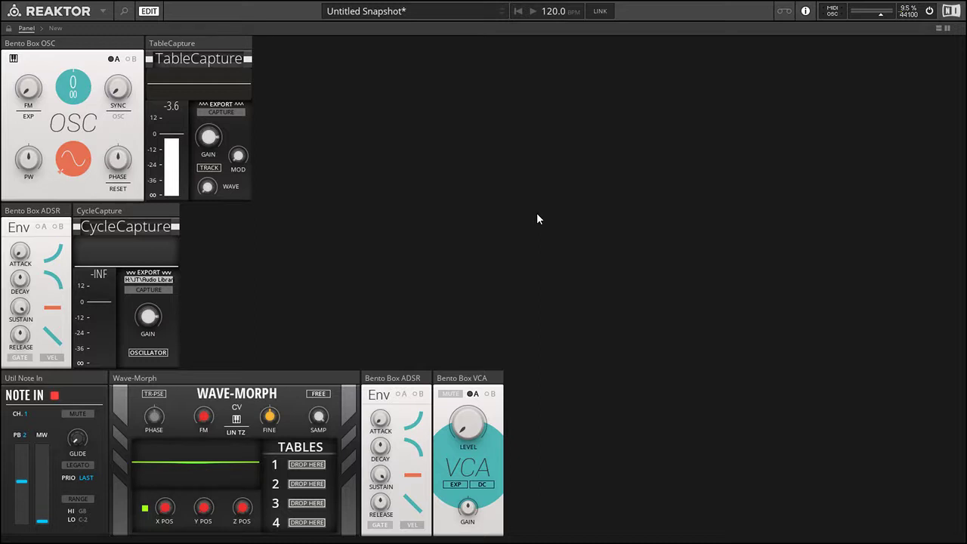
{"action": "mouse_move", "coordinate": [174, 114]}
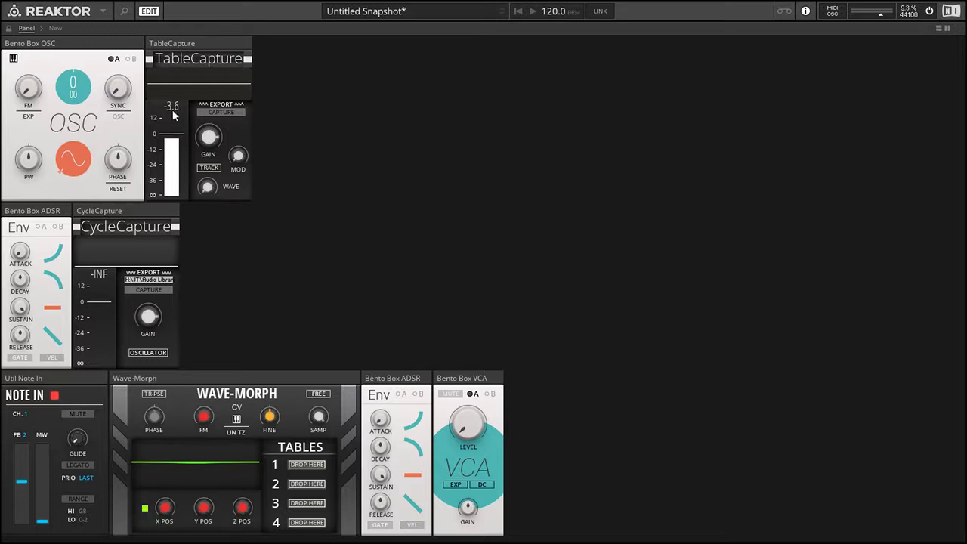
{"action": "mouse_move", "coordinate": [320, 169]}
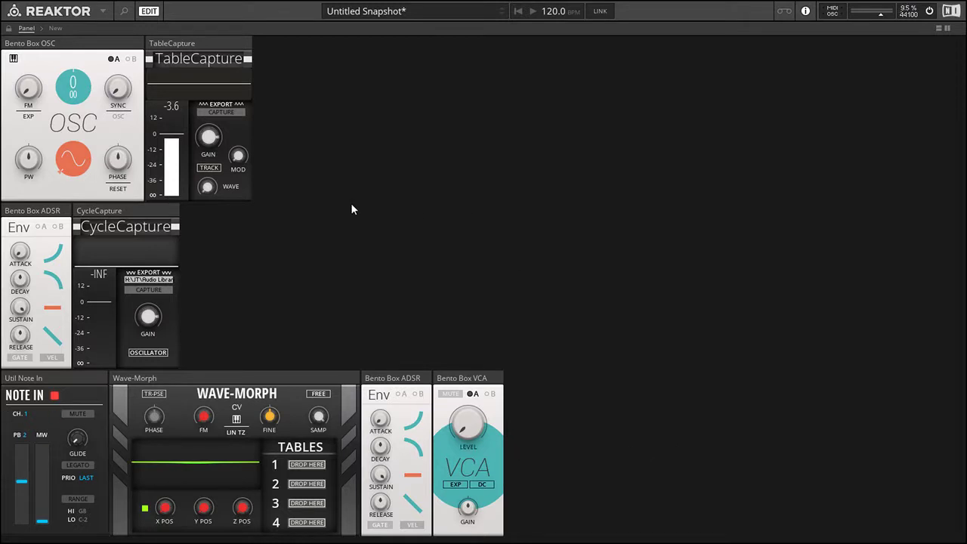
{"action": "mouse_move", "coordinate": [315, 149]}
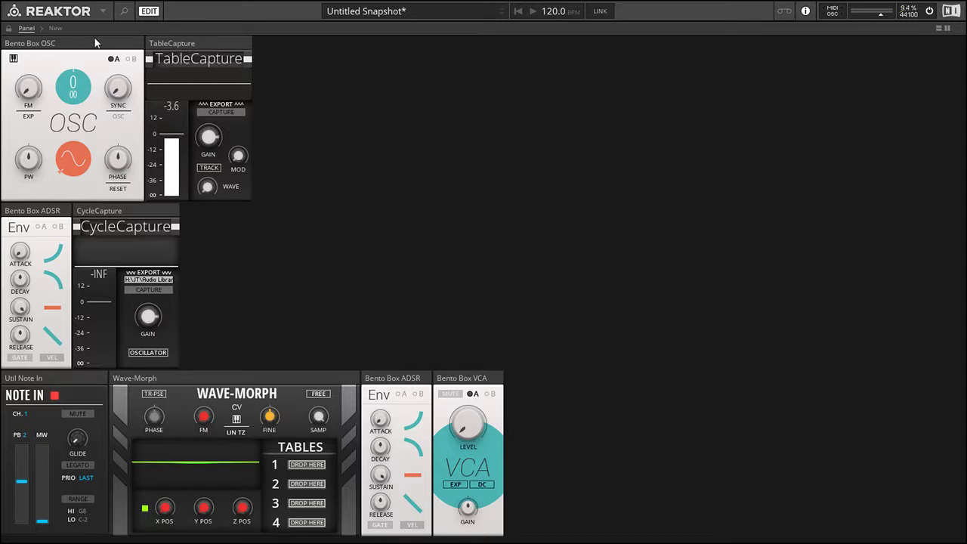
Step: Show the ensemble structure pane beneath the instrument panel
{"action": "right_click", "coordinate": [118, 210]}
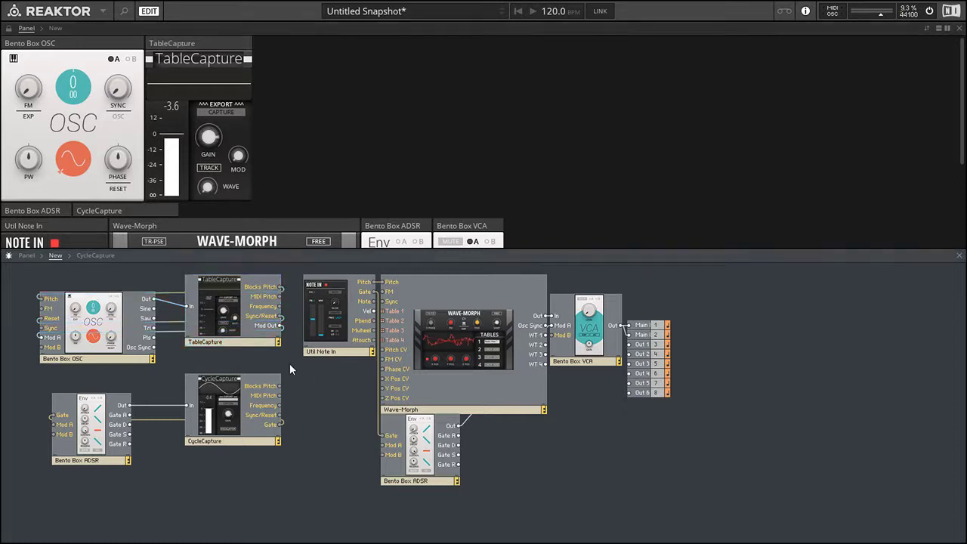
{"action": "left_click", "coordinate": [232, 342]}
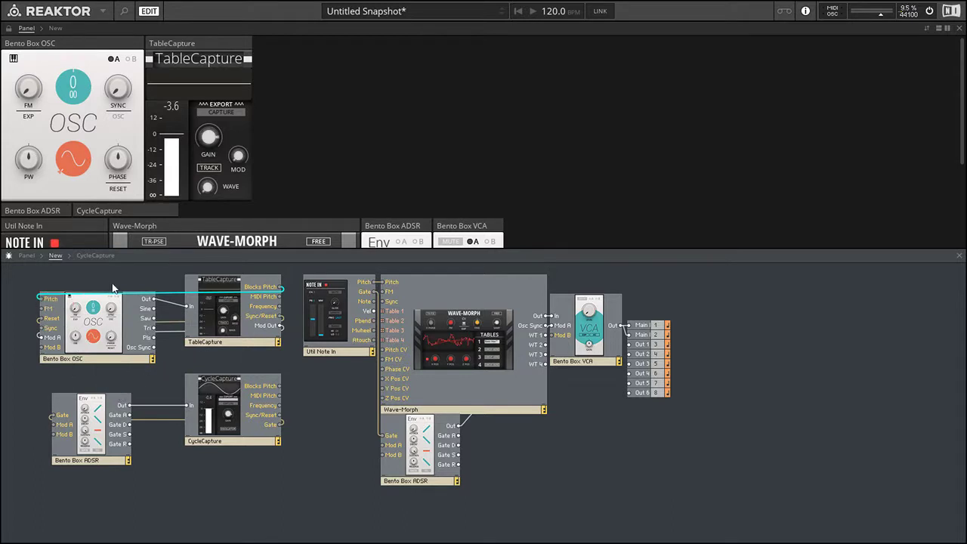
{"action": "mouse_move", "coordinate": [94, 281]}
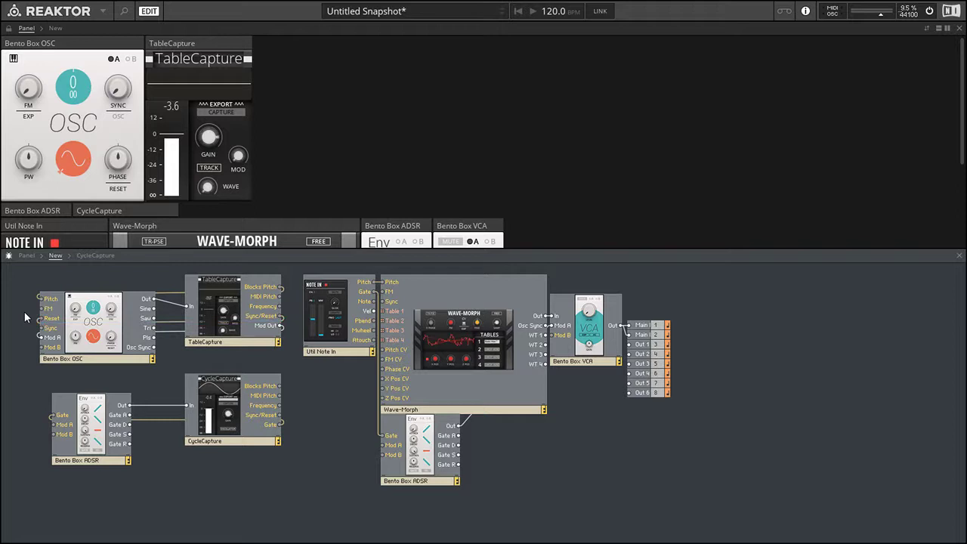
{"action": "mouse_move", "coordinate": [124, 188]}
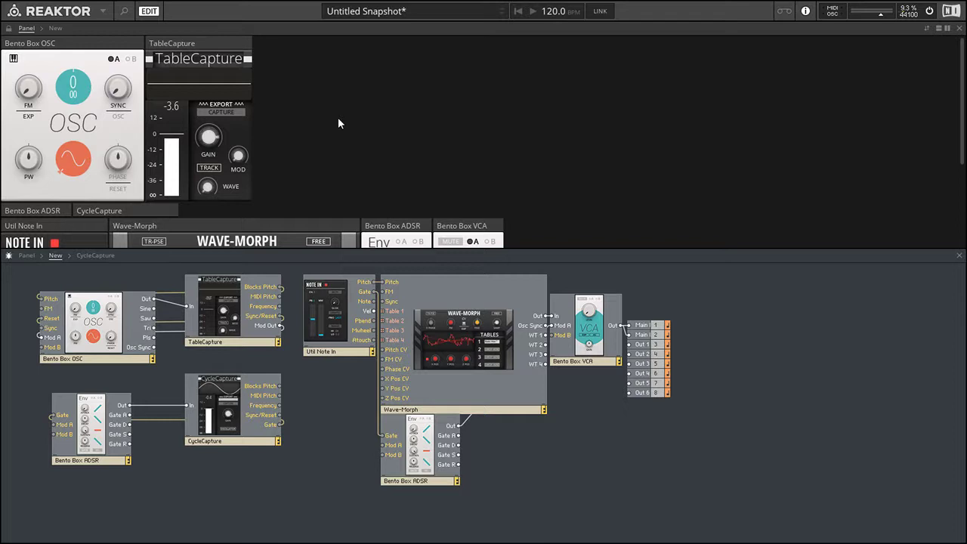
{"action": "mouse_move", "coordinate": [269, 334]}
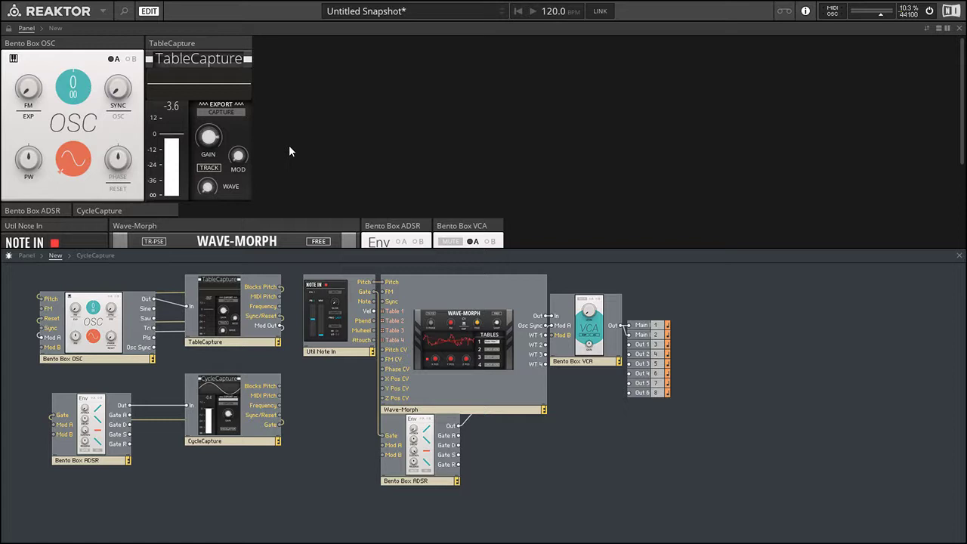
{"action": "mouse_move", "coordinate": [301, 96]}
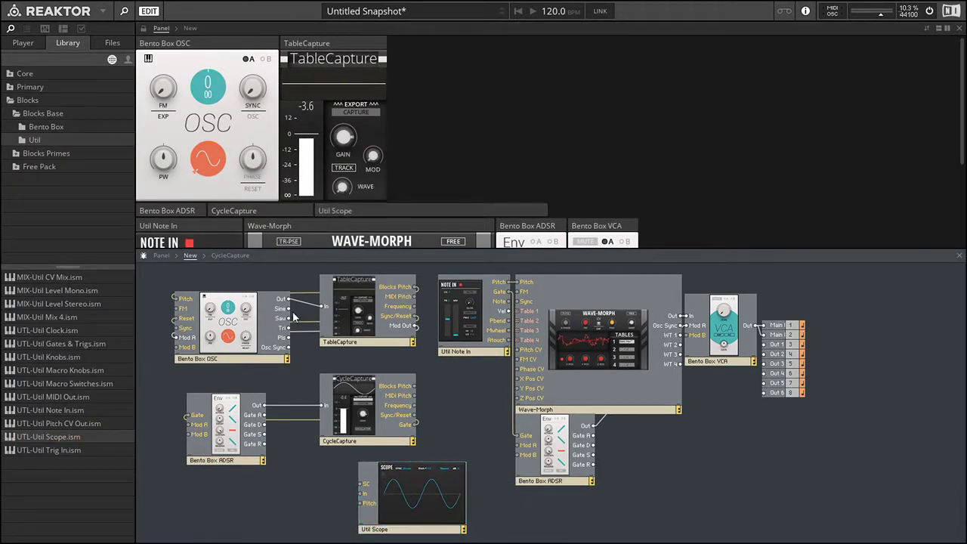
{"action": "mouse_move", "coordinate": [290, 301]}
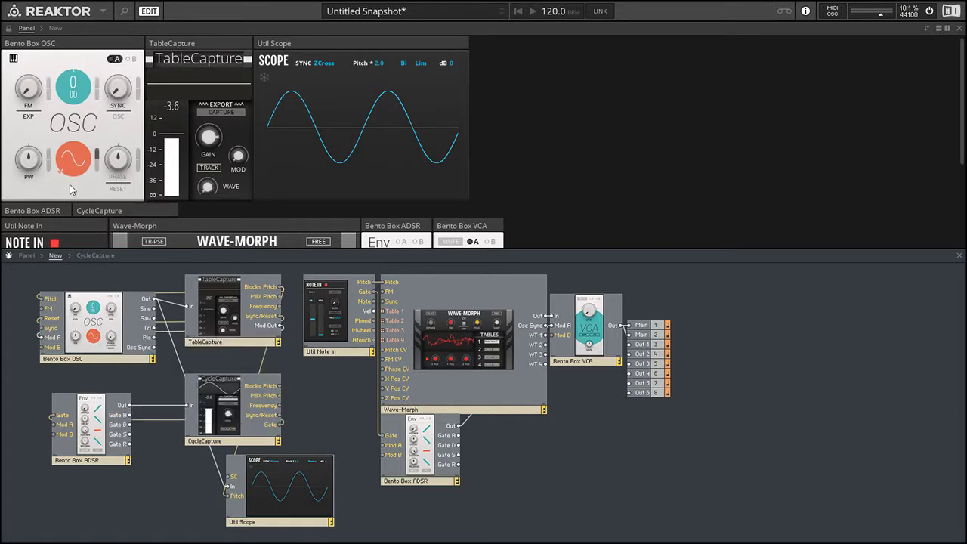
{"action": "left_click", "coordinate": [111, 59]}
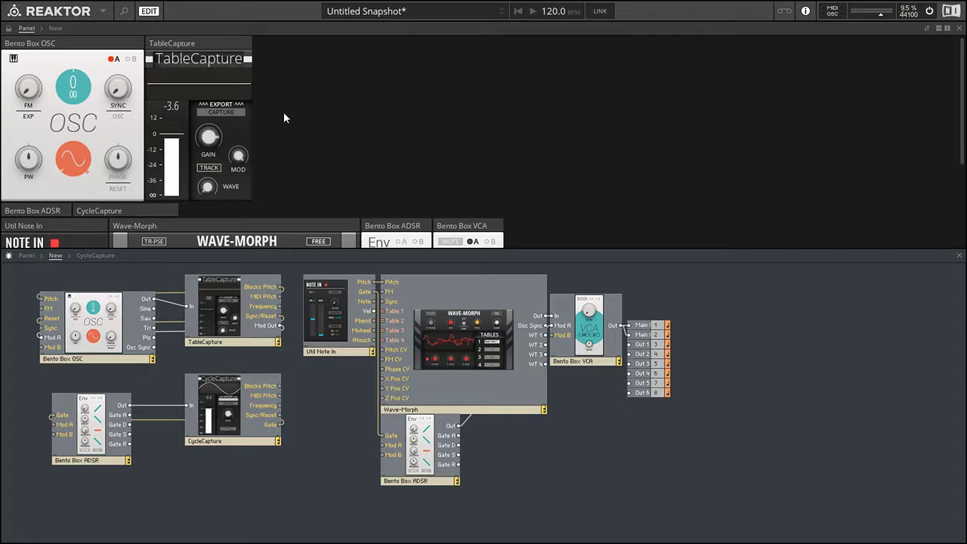
{"action": "mouse_move", "coordinate": [287, 120]}
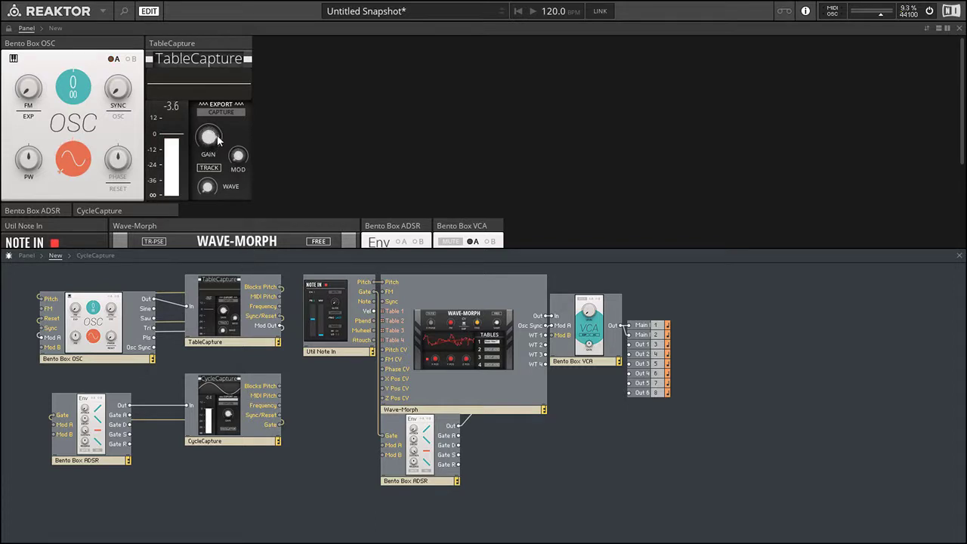
{"action": "mouse_move", "coordinate": [218, 176]}
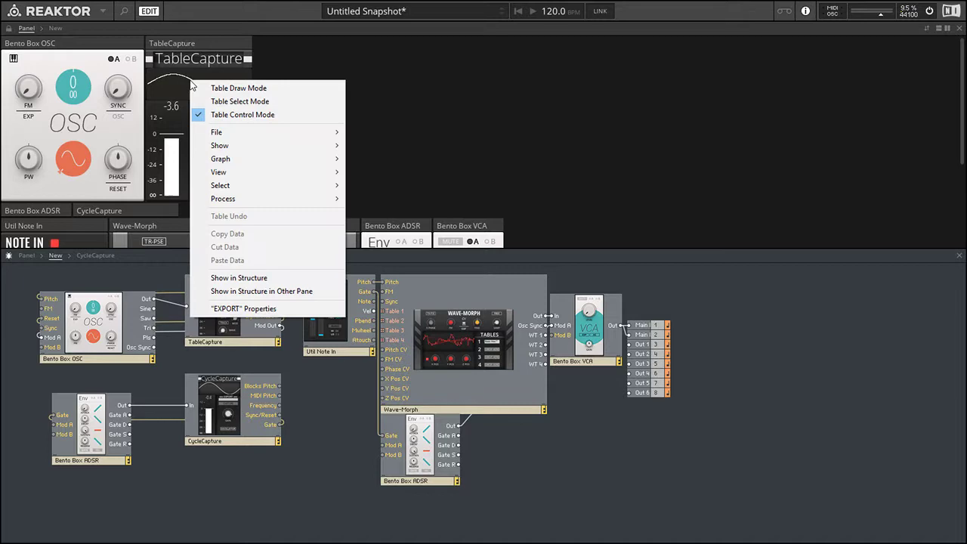
{"action": "mouse_move", "coordinate": [216, 131]}
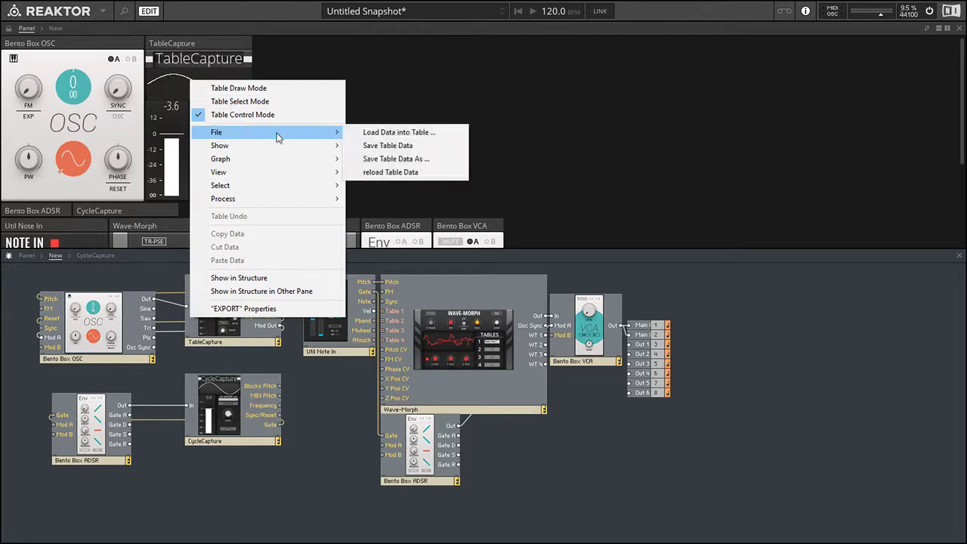
Step: Save the captured table data as WAV file TableCapture in the Single-Cycle & Wavetables folder
{"action": "left_click", "coordinate": [387, 145]}
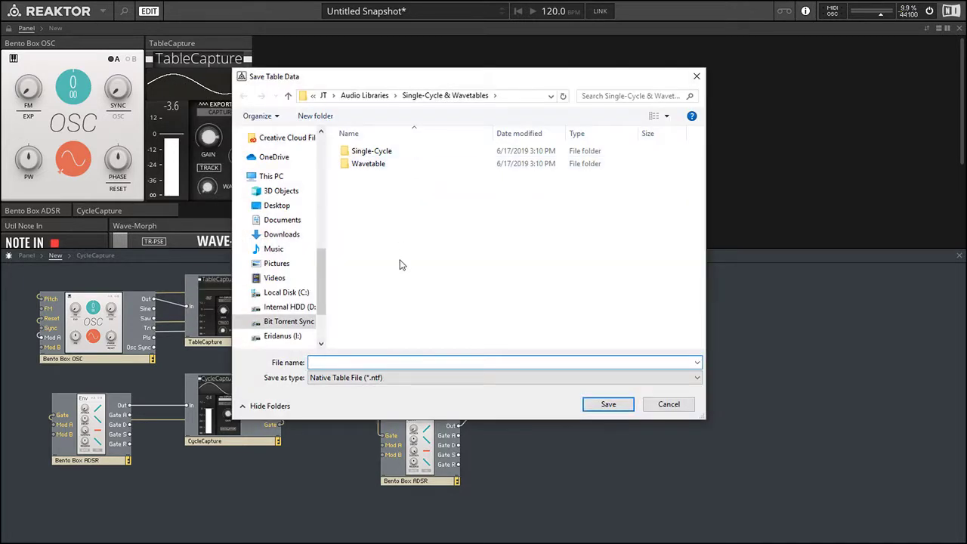
{"action": "left_click", "coordinate": [501, 377]}
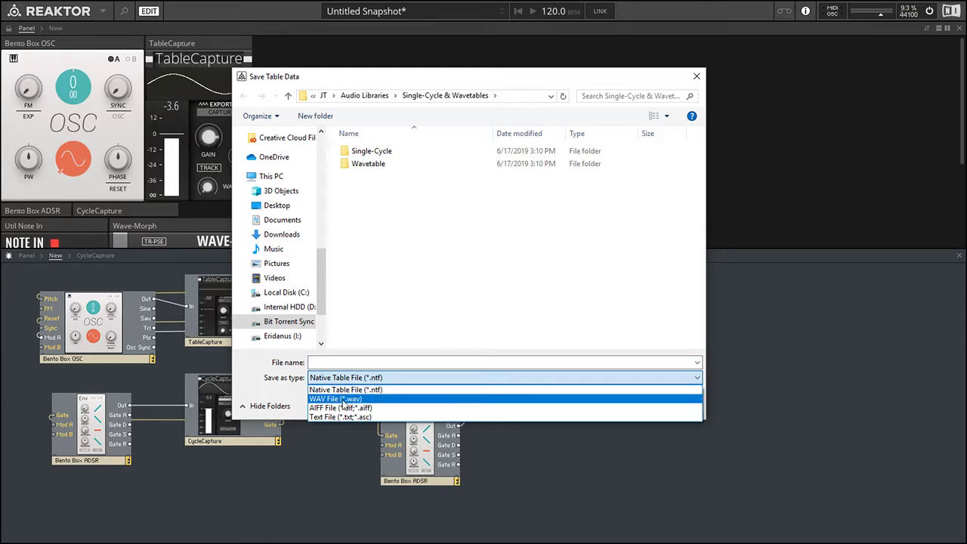
{"action": "left_click", "coordinate": [336, 399]}
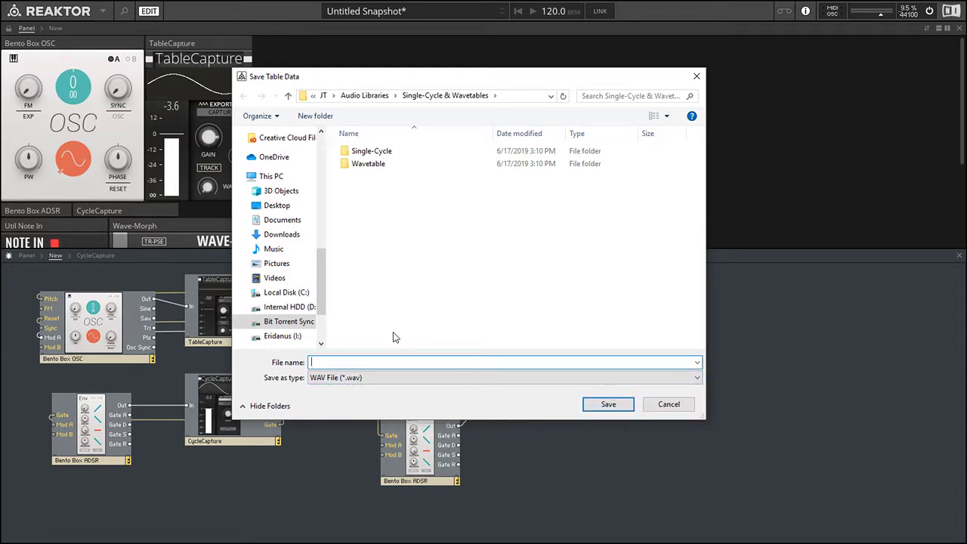
{"action": "type", "text": "TableC"}
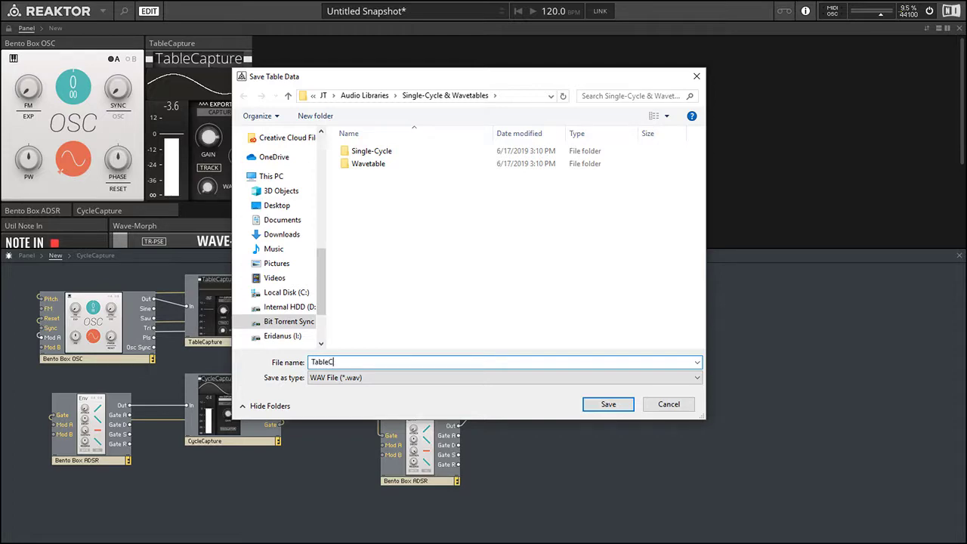
{"action": "left_click", "coordinate": [668, 403]}
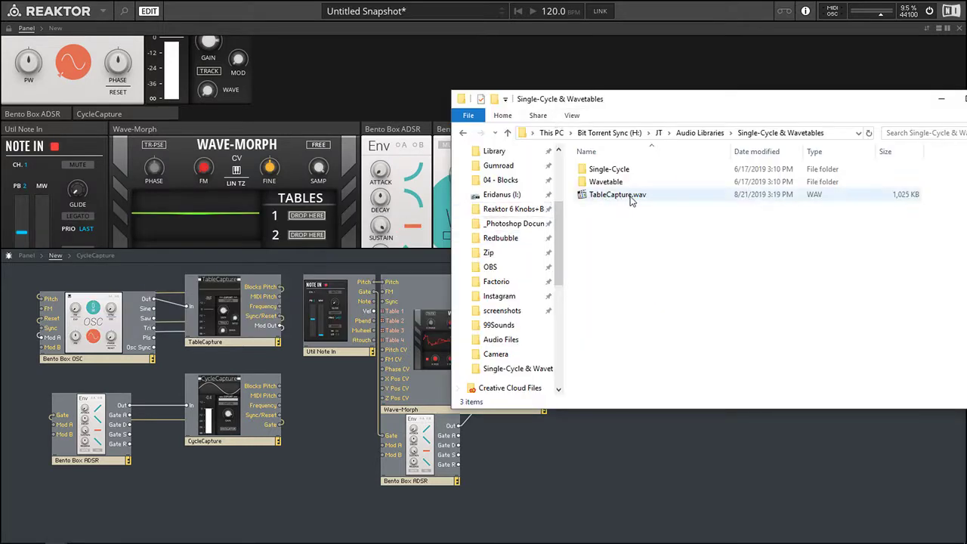
{"action": "mouse_move", "coordinate": [621, 203]}
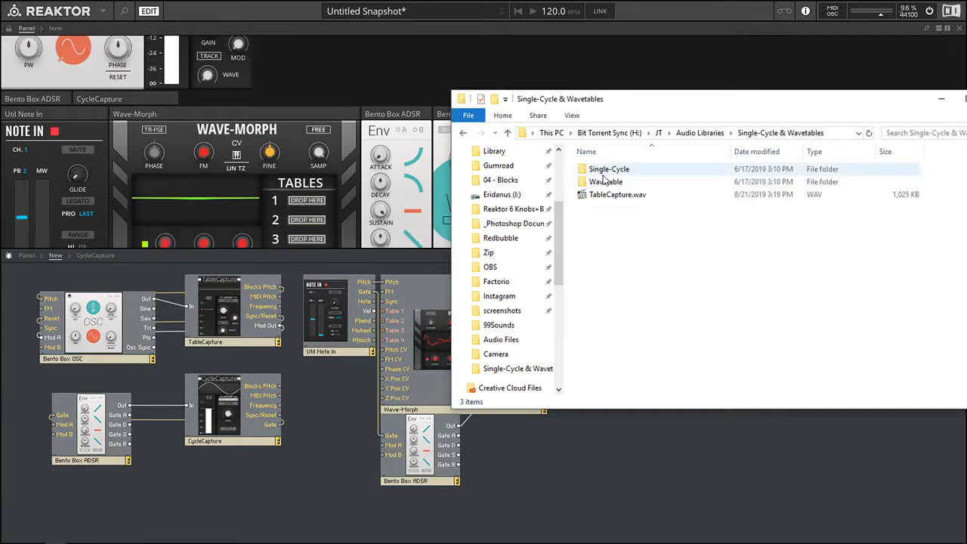
Step: Browse into the Single-Cycle folder listing the new TableCapture.wav
{"action": "left_click", "coordinate": [617, 193]}
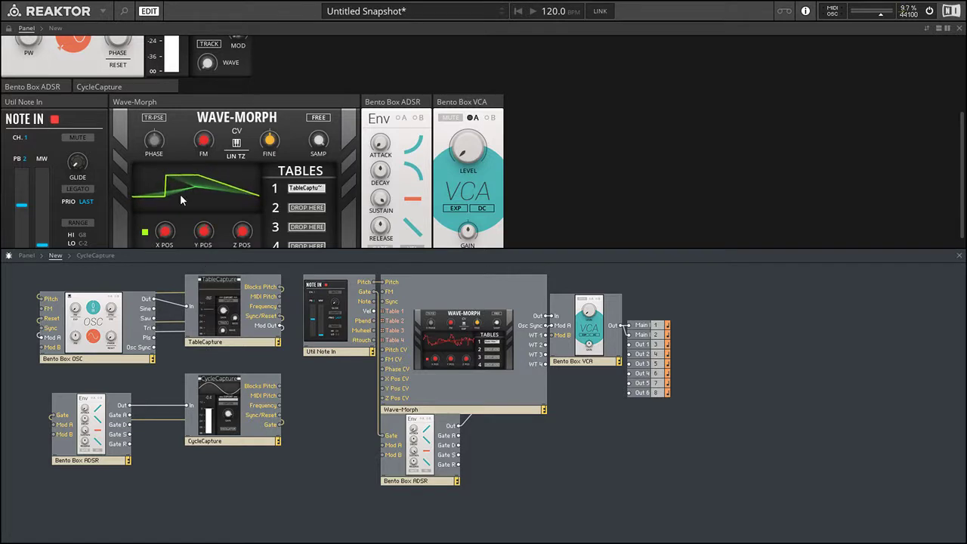
Step: Load the exported TableCapture.wav into Wave-Morph table slot 1
{"action": "left_click_drag", "start_coordinate": [203, 230], "coordinate": [203, 224]}
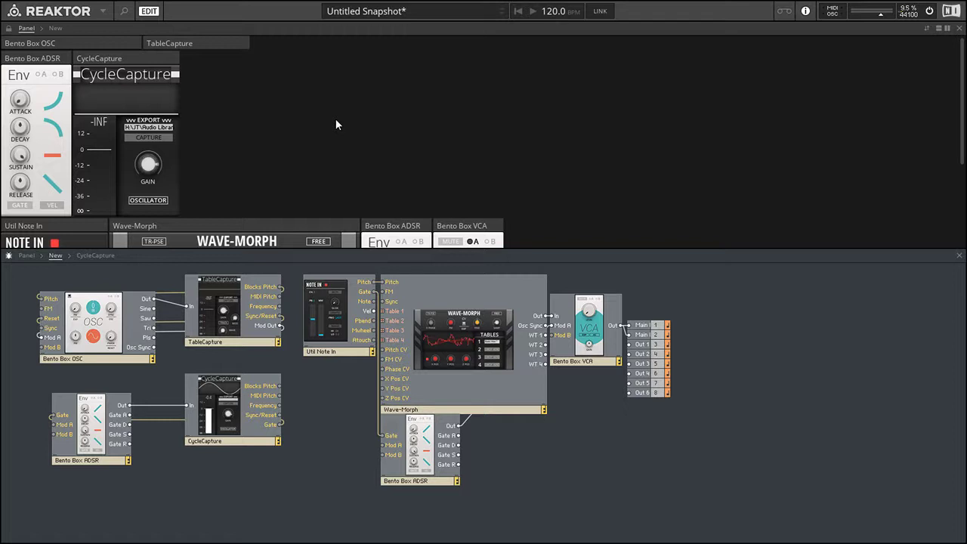
{"action": "mouse_move", "coordinate": [286, 384]}
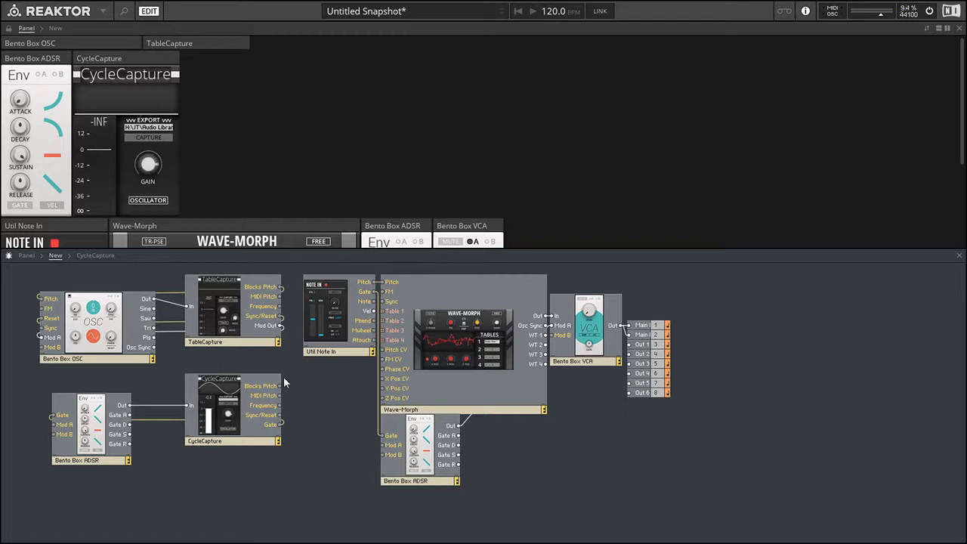
{"action": "mouse_move", "coordinate": [266, 136]}
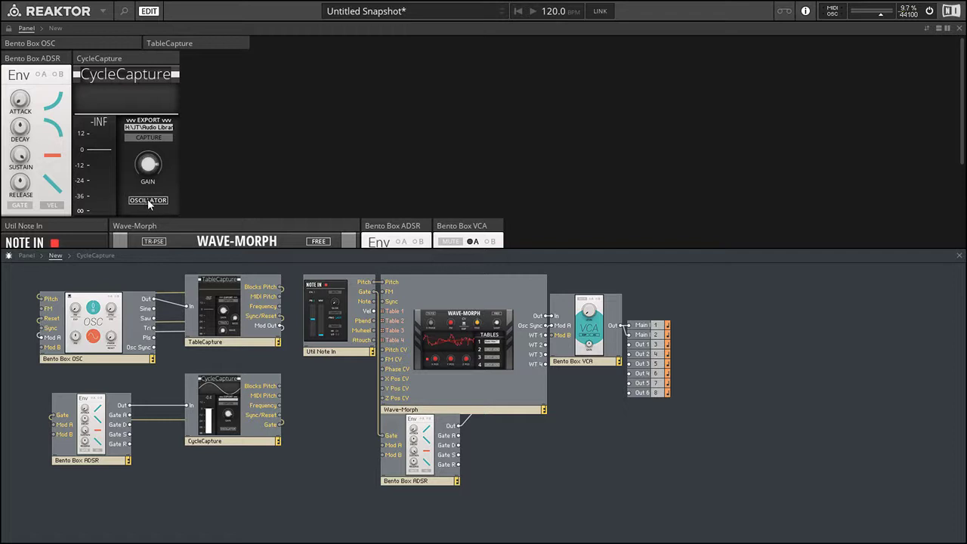
Step: Switch CycleCapture's mode button from OSCILLATOR to ENVELOPE
{"action": "left_click", "coordinate": [148, 199]}
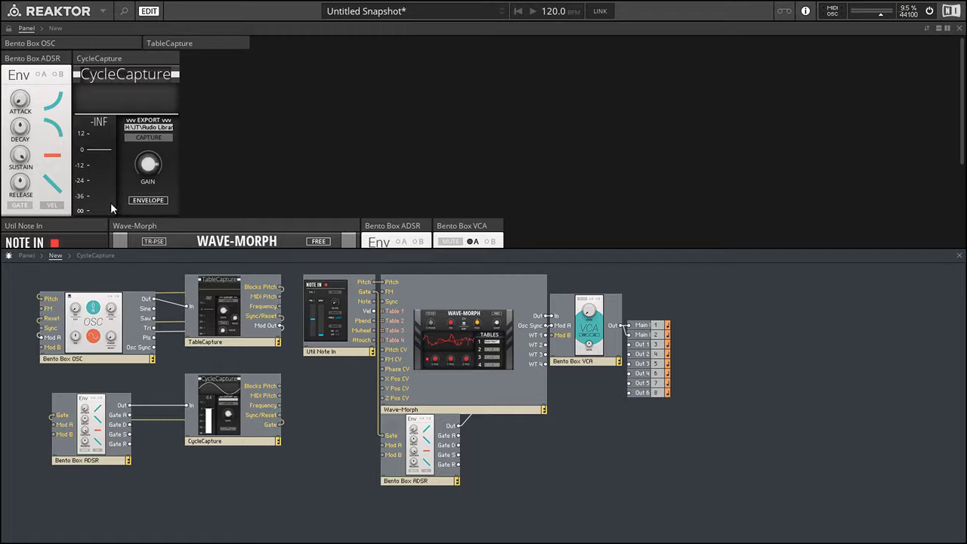
{"action": "mouse_move", "coordinate": [249, 136]}
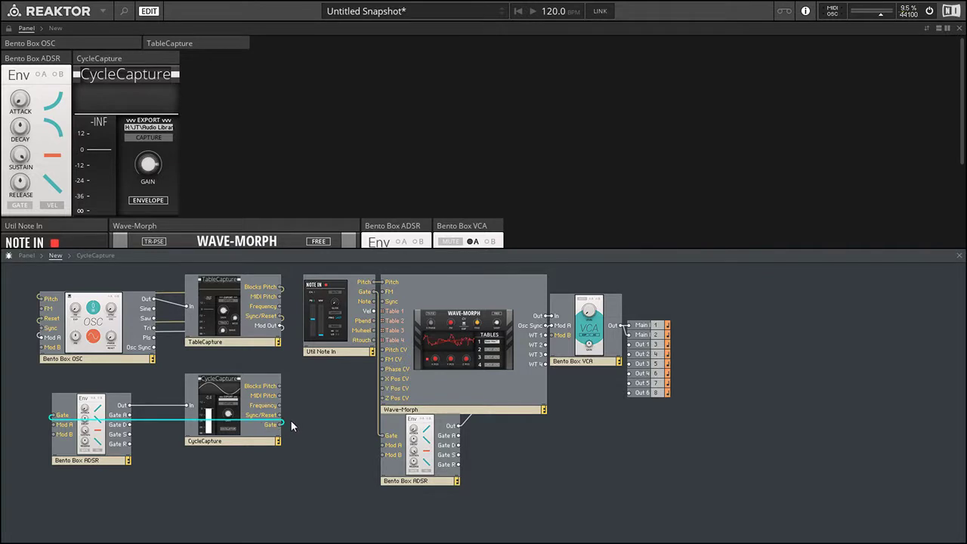
{"action": "mouse_move", "coordinate": [109, 480]}
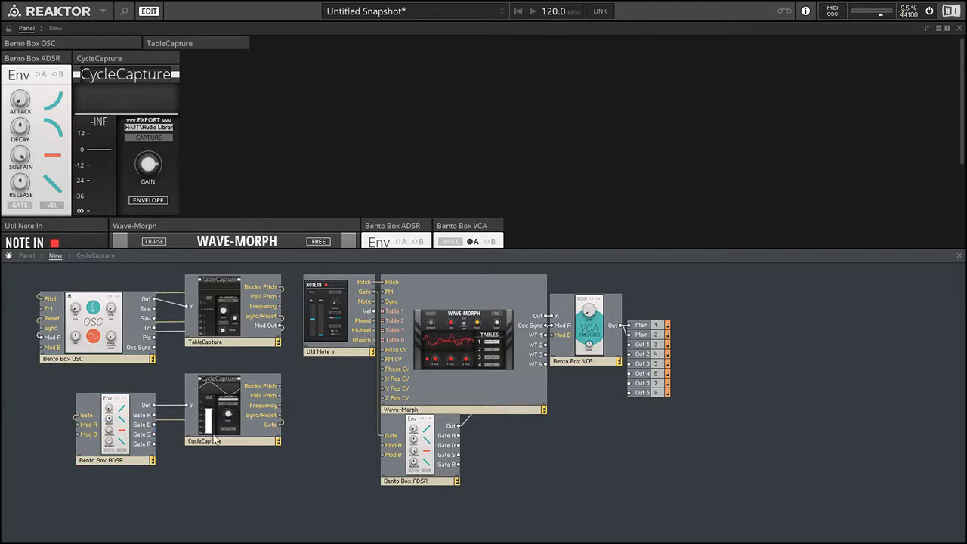
{"action": "mouse_move", "coordinate": [309, 387]}
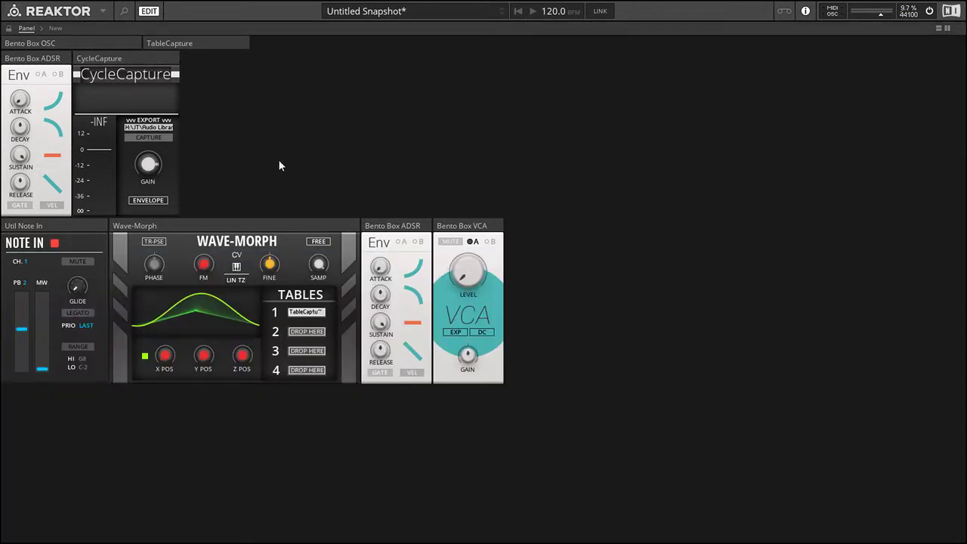
{"action": "mouse_move", "coordinate": [210, 101]}
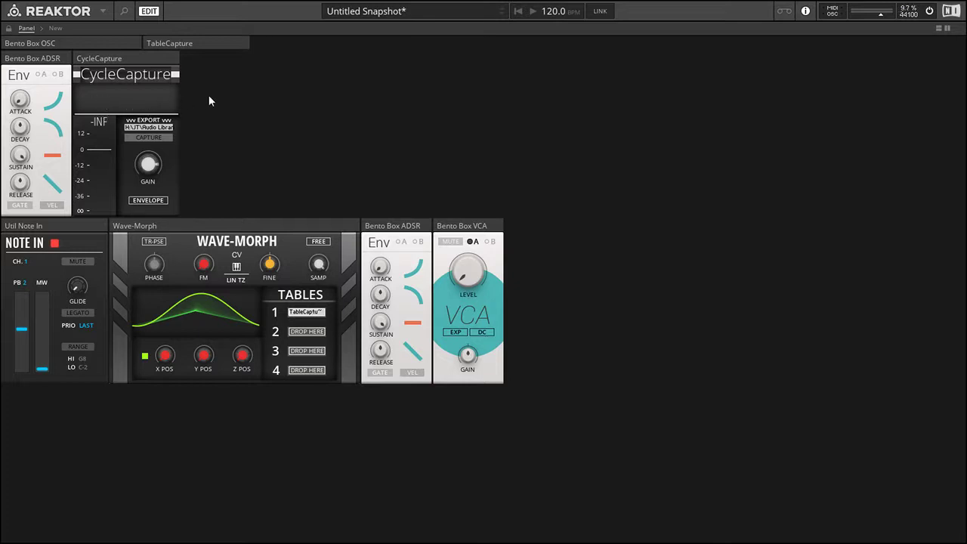
{"action": "mouse_move", "coordinate": [237, 95]}
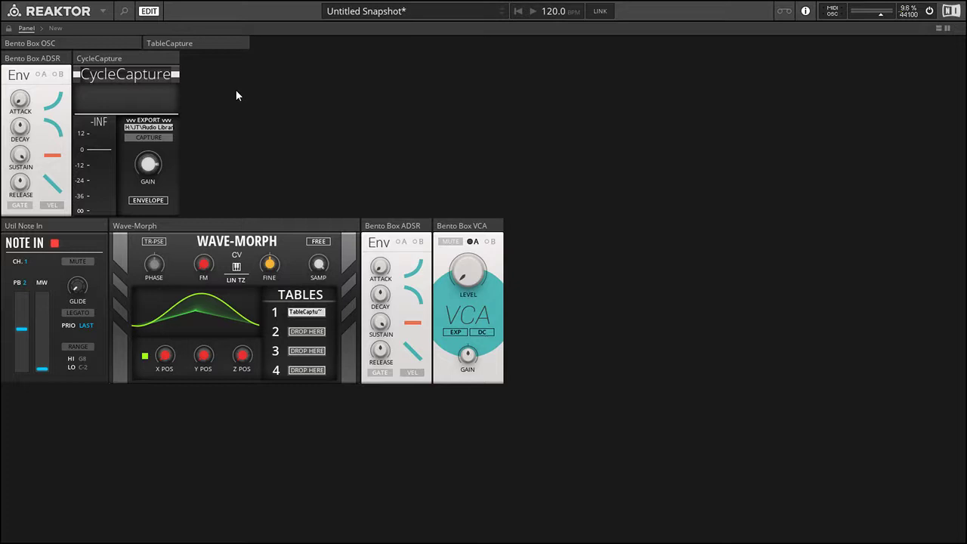
{"action": "mouse_move", "coordinate": [81, 94]}
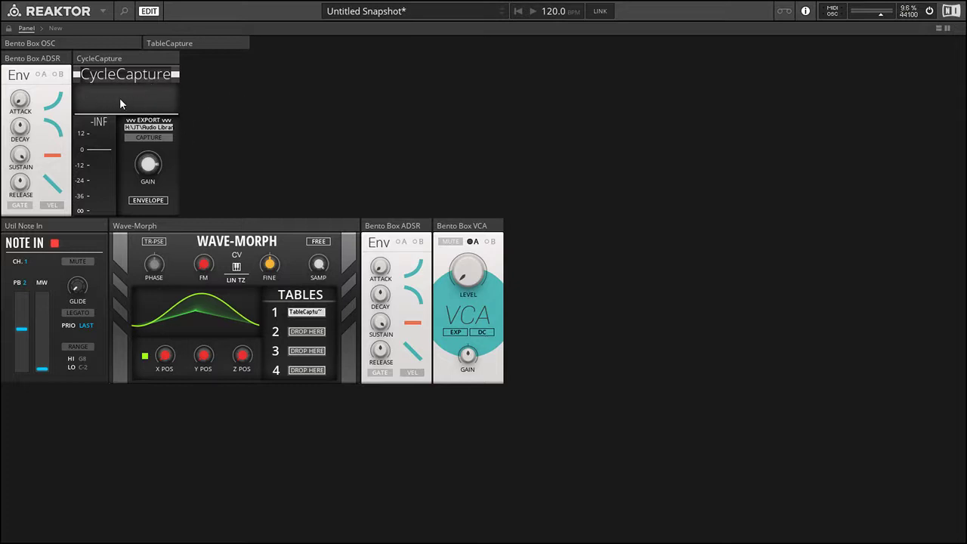
{"action": "mouse_move", "coordinate": [154, 133]}
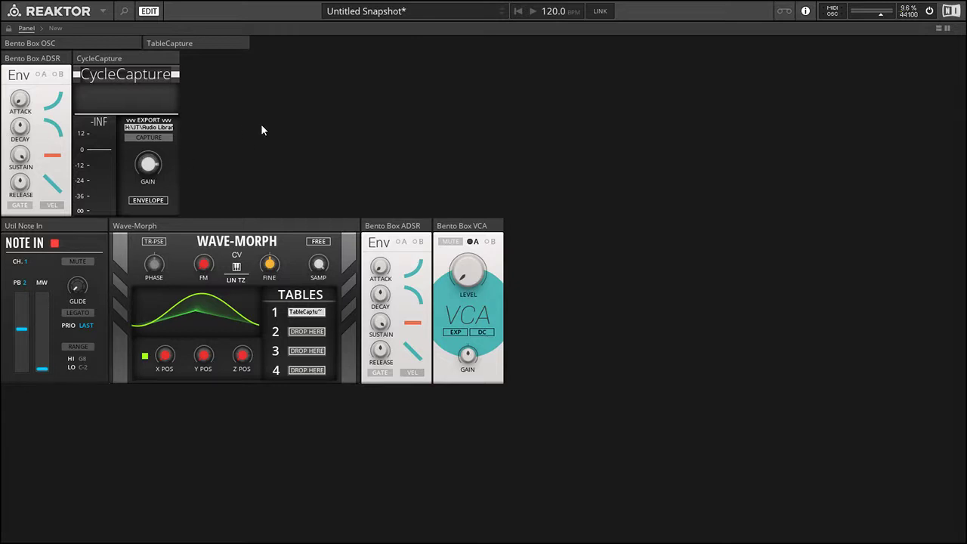
{"action": "left_click", "coordinate": [148, 199]}
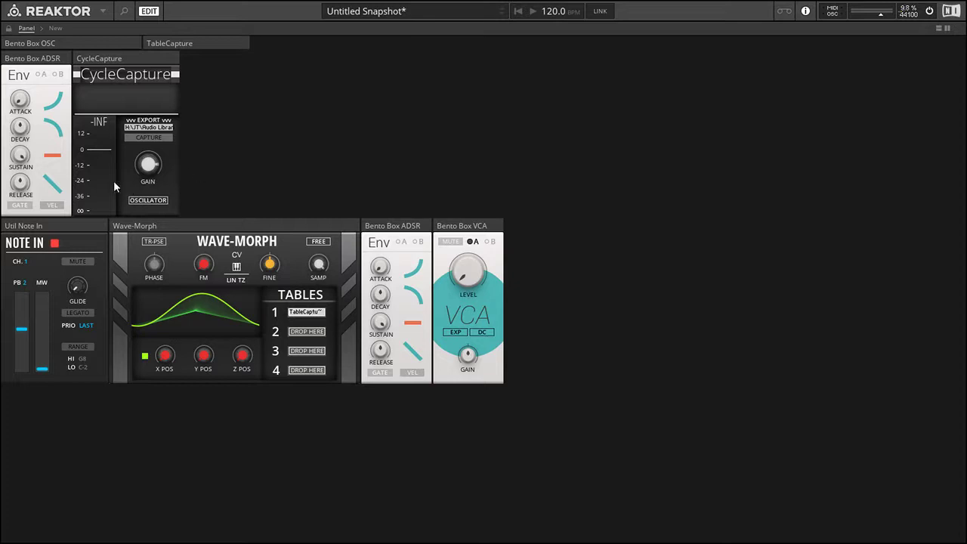
{"action": "left_click", "coordinate": [148, 163]}
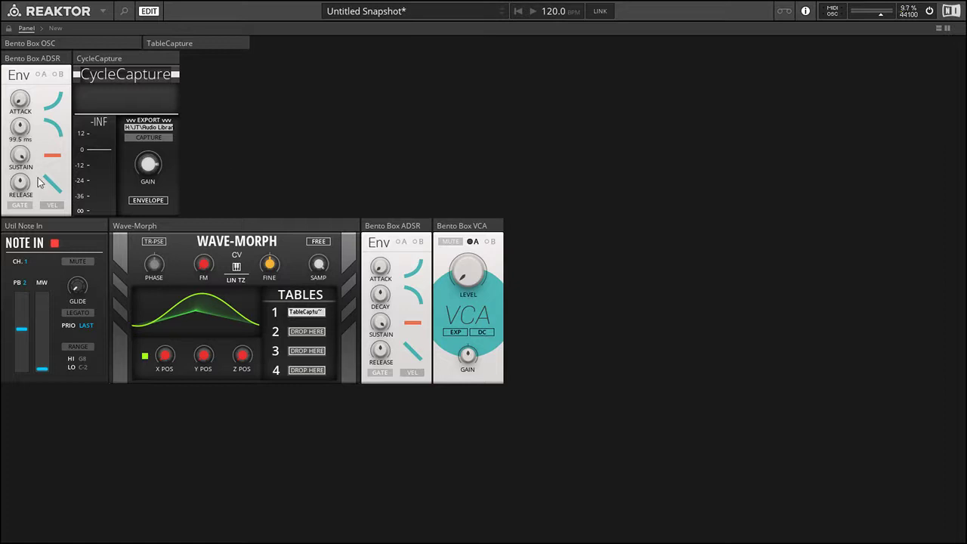
{"action": "mouse_move", "coordinate": [199, 139]}
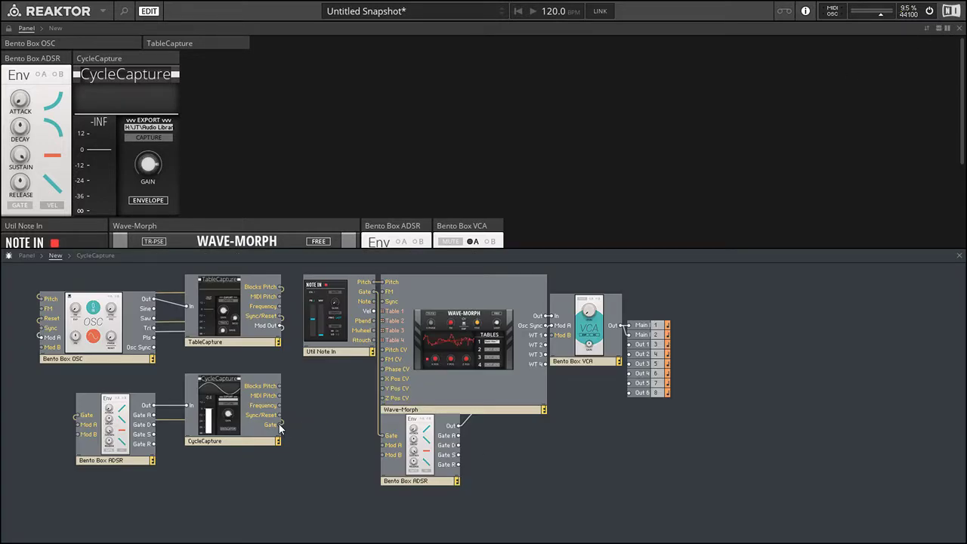
{"action": "mouse_move", "coordinate": [281, 424]}
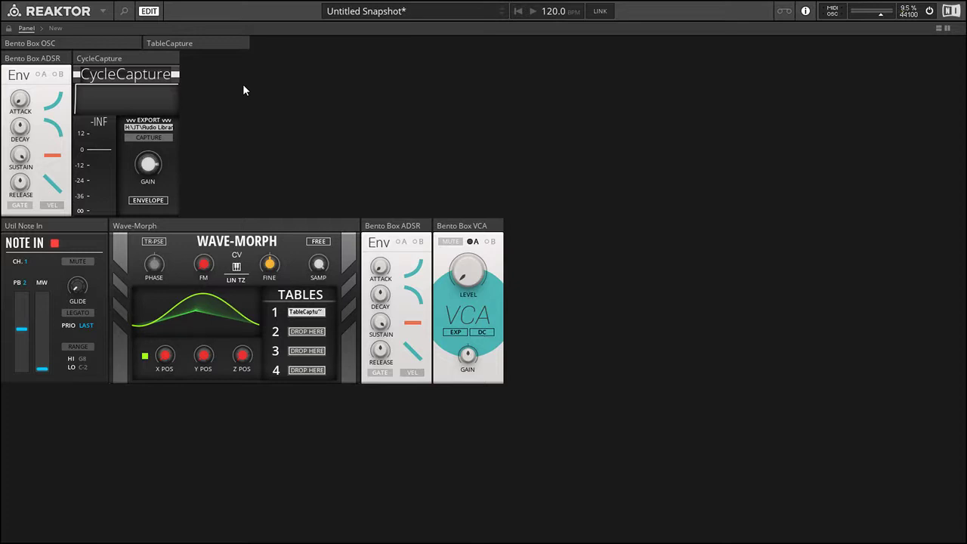
Step: Trigger CycleCapture to record the rising envelope sweep into its EXPORT table
{"action": "right_click", "coordinate": [148, 127]}
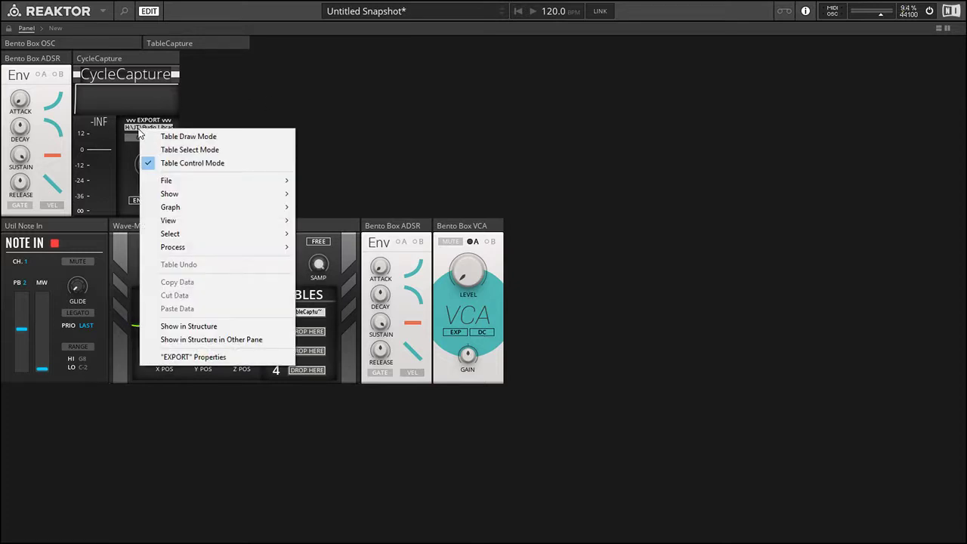
{"action": "left_click", "coordinate": [91, 109]}
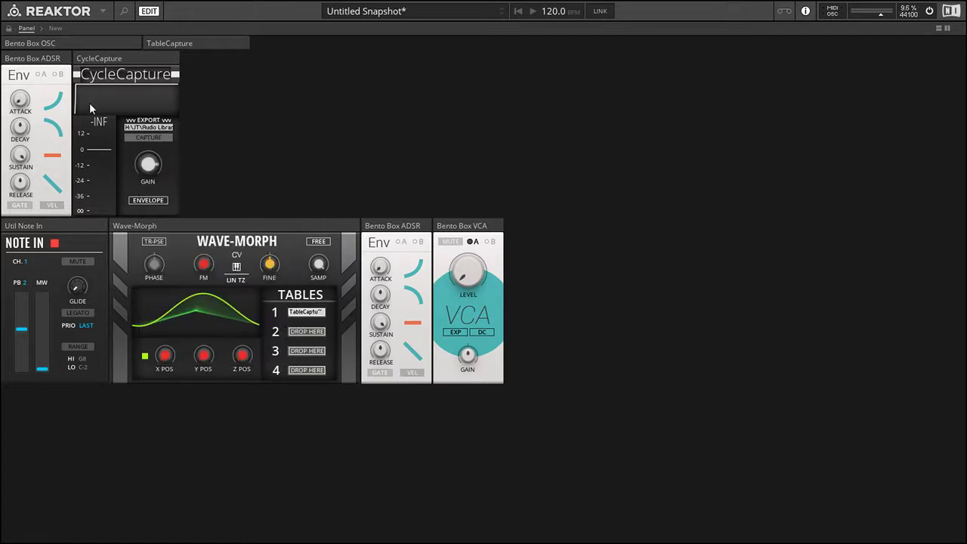
{"action": "mouse_move", "coordinate": [79, 114]}
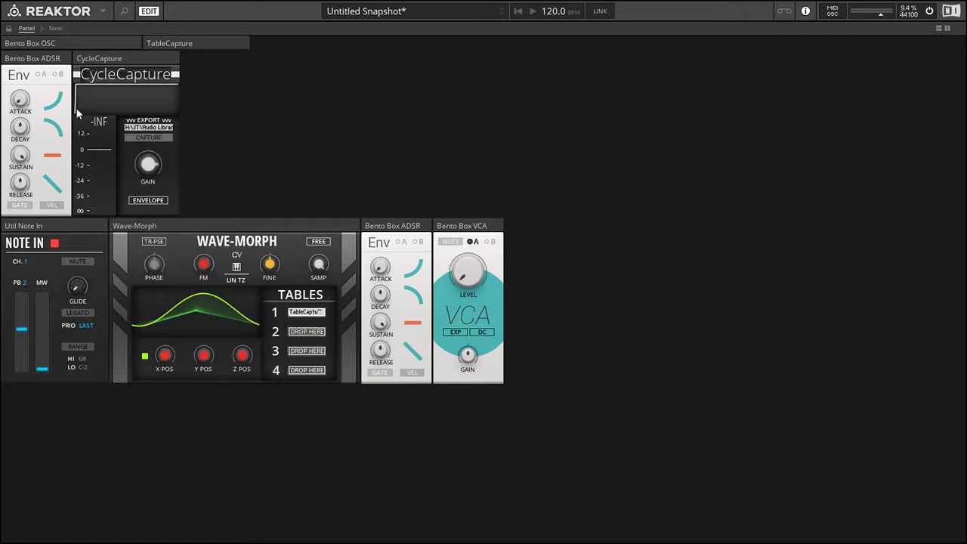
{"action": "mouse_move", "coordinate": [79, 115]}
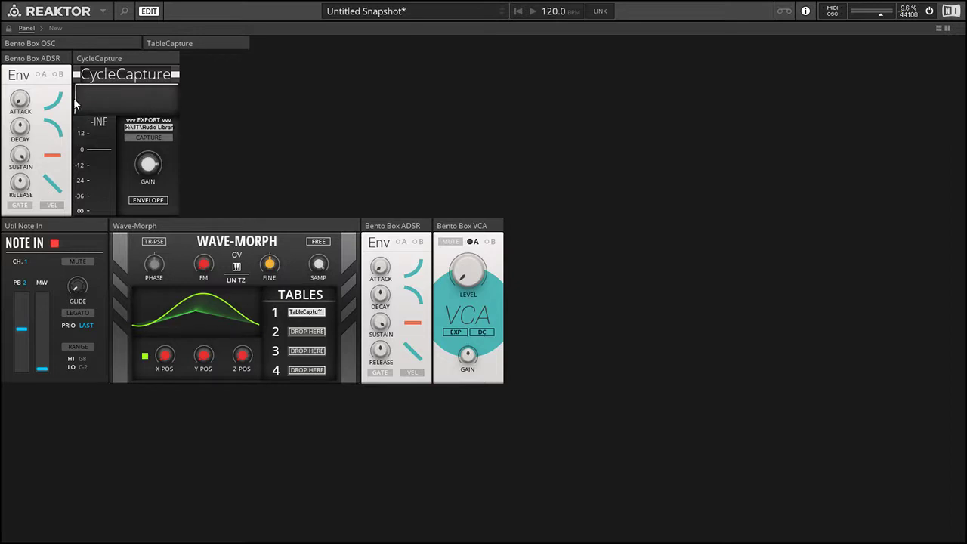
{"action": "mouse_move", "coordinate": [218, 97]}
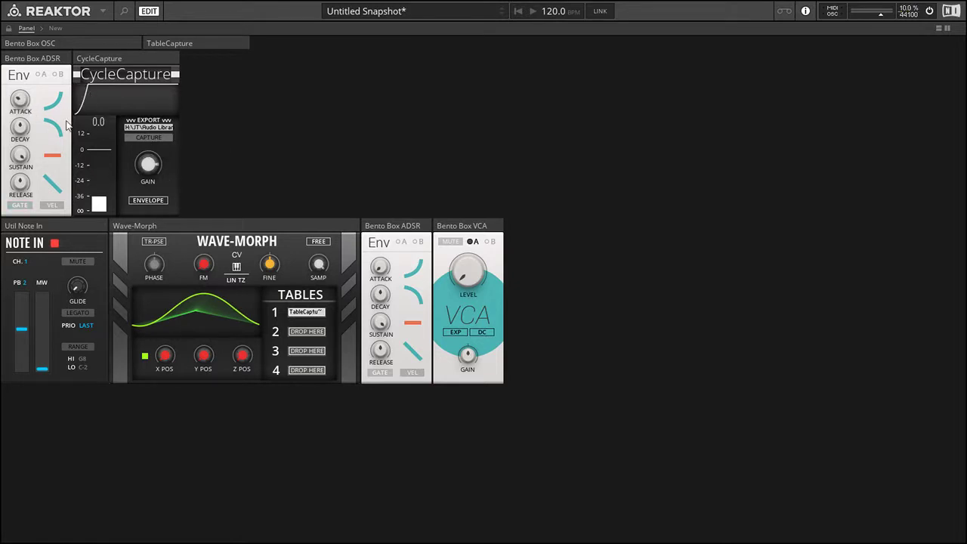
{"action": "left_click", "coordinate": [148, 138]}
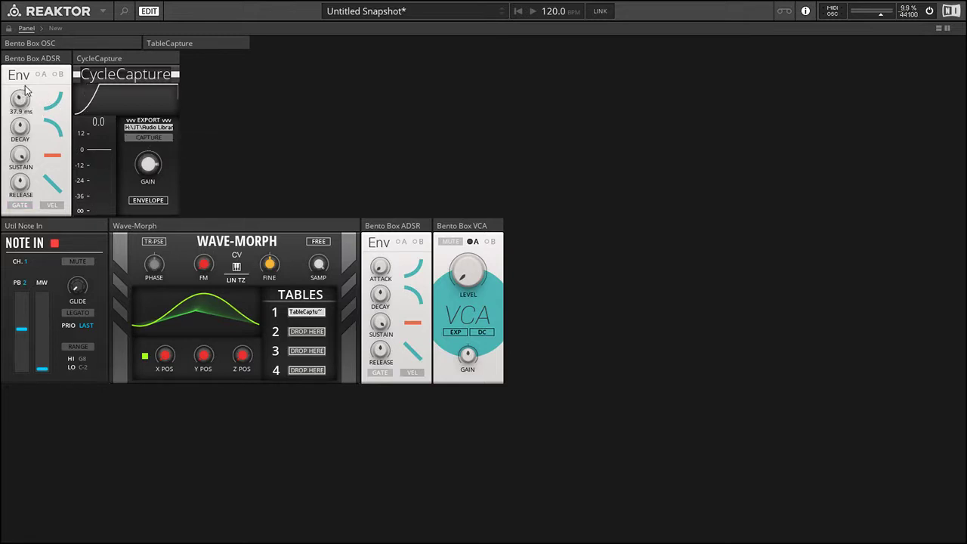
{"action": "mouse_move", "coordinate": [28, 113]}
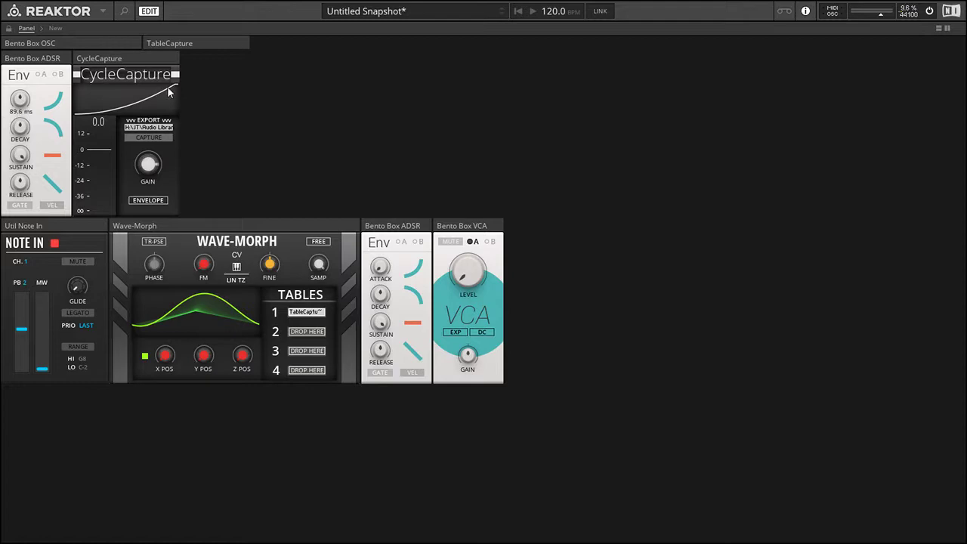
{"action": "mouse_move", "coordinate": [150, 138]}
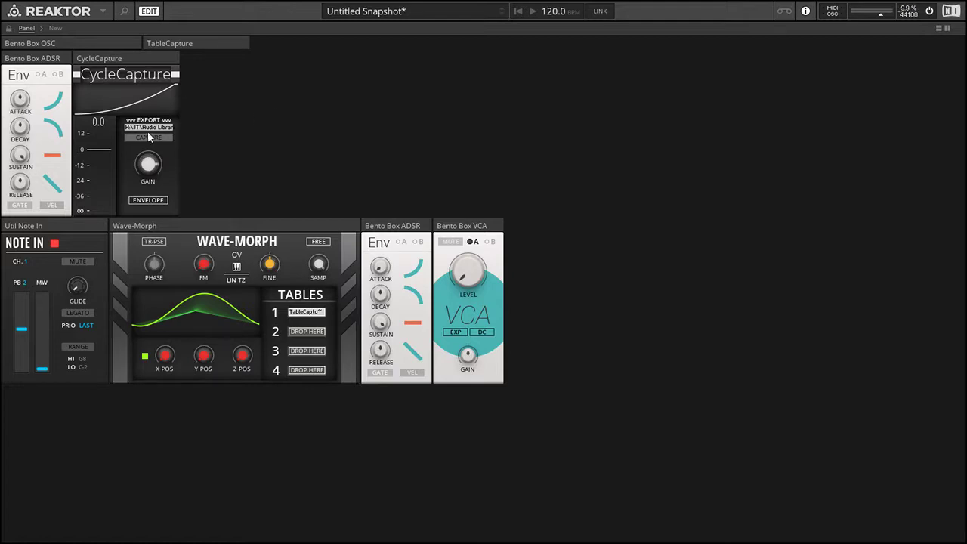
Step: Save the rising sweep cycle as WAV file CycleCapture_Sweep for Wave-Morph table 2
{"action": "right_click", "coordinate": [148, 127]}
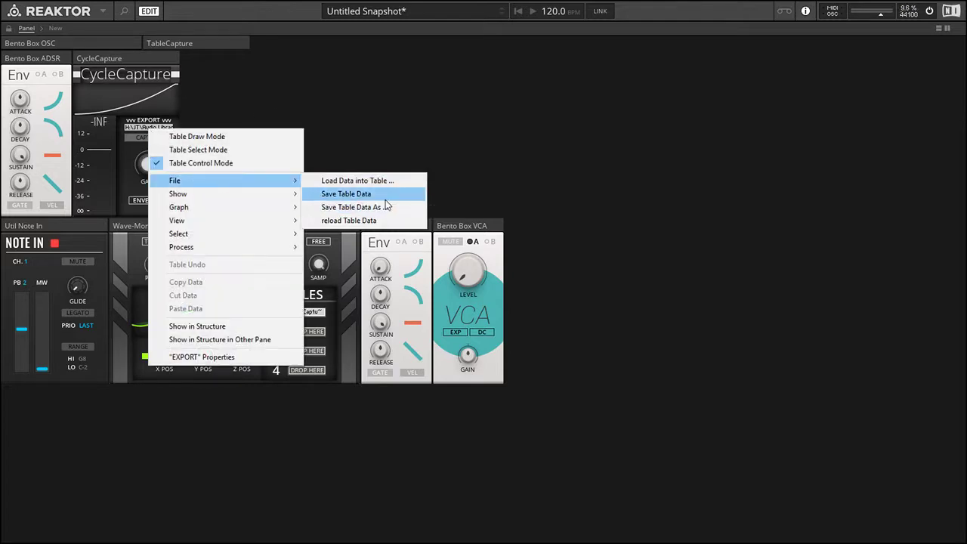
{"action": "left_click", "coordinate": [346, 193]}
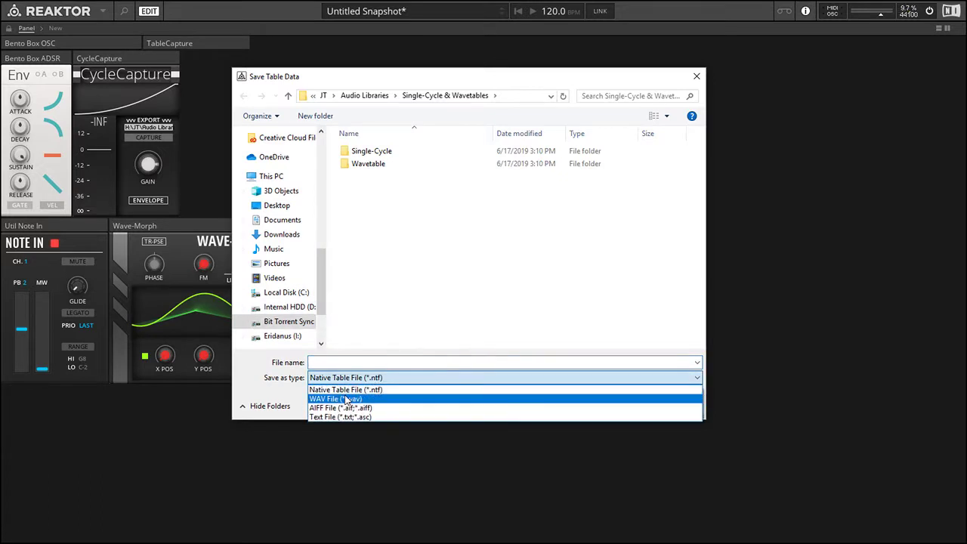
{"action": "left_click", "coordinate": [335, 399]}
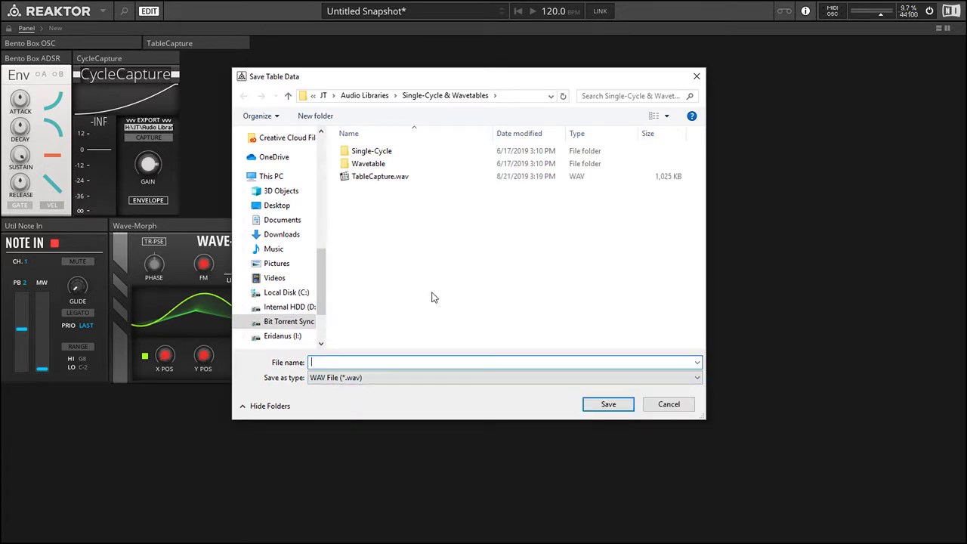
{"action": "type", "text": "CycleCapture"}
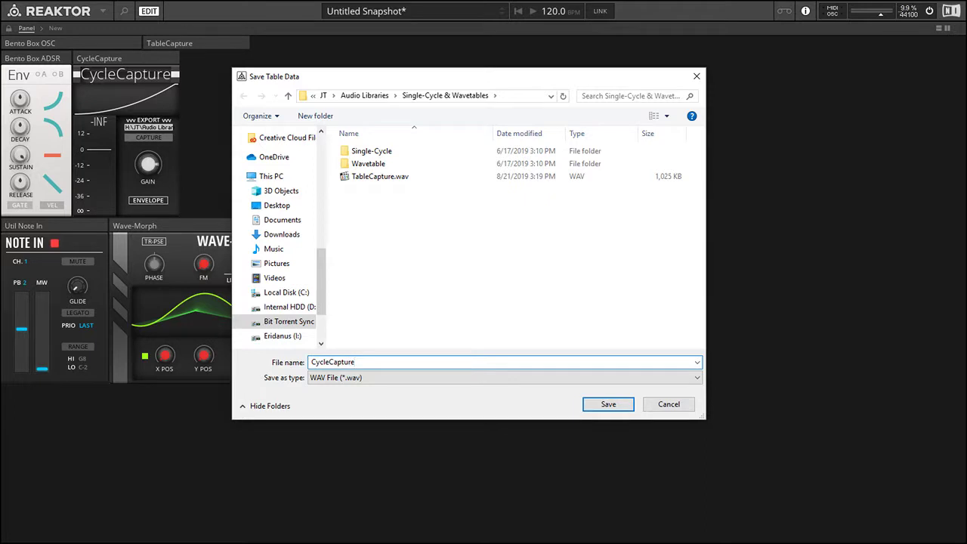
{"action": "type", "text": "_Sweep"}
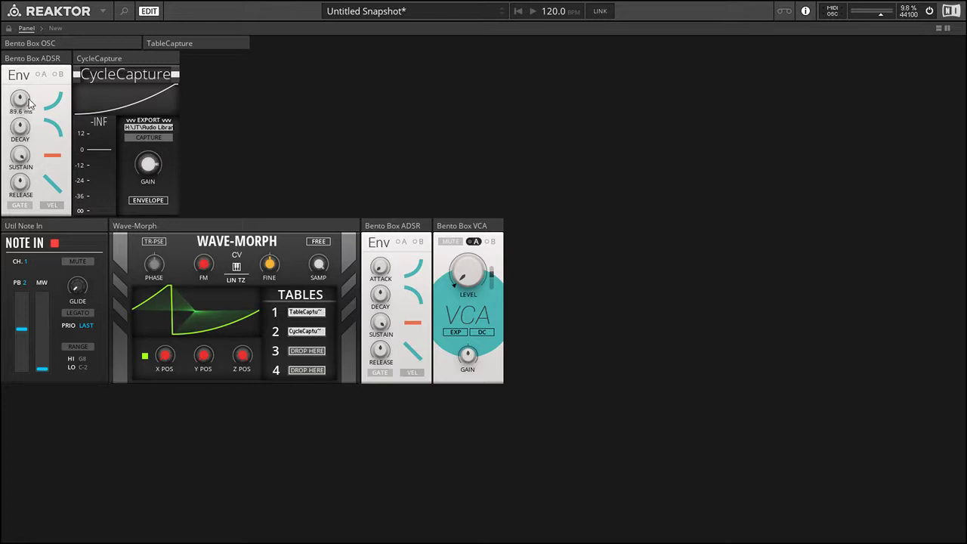
Step: Shape the Env attack and decay knobs into a falling sweep and recapture it
{"action": "left_click_drag", "start_coordinate": [21, 99], "coordinate": [21, 118]}
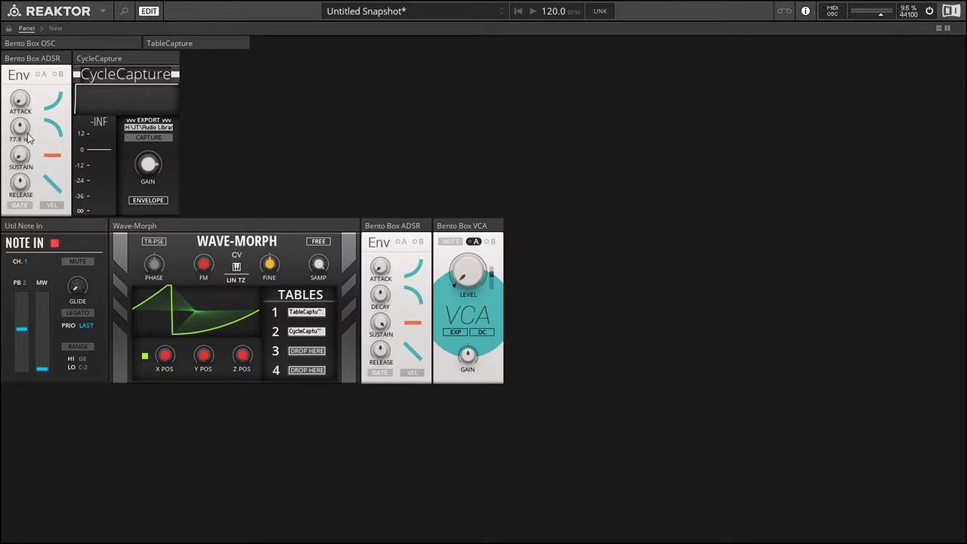
{"action": "left_click_drag", "start_coordinate": [21, 127], "coordinate": [21, 120]}
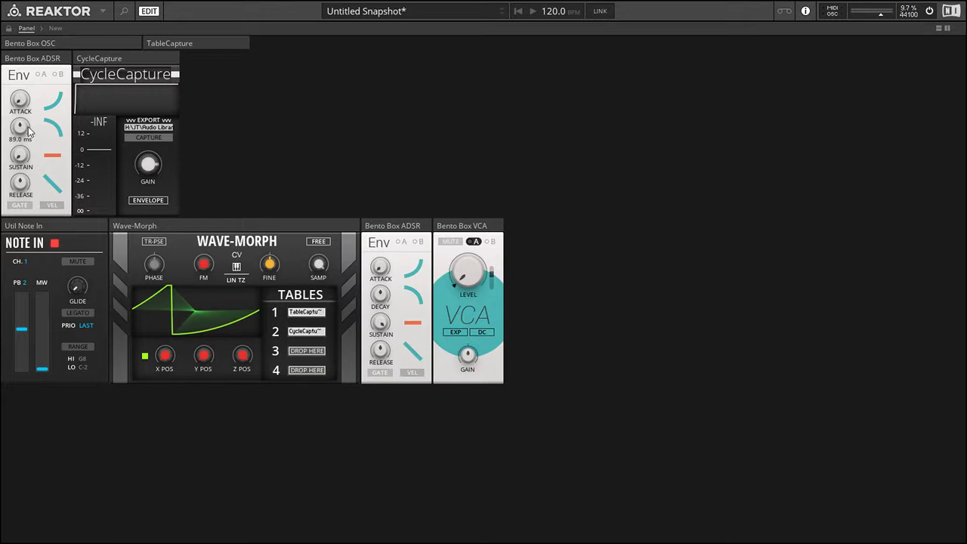
{"action": "left_click_drag", "start_coordinate": [21, 127], "coordinate": [21, 121]}
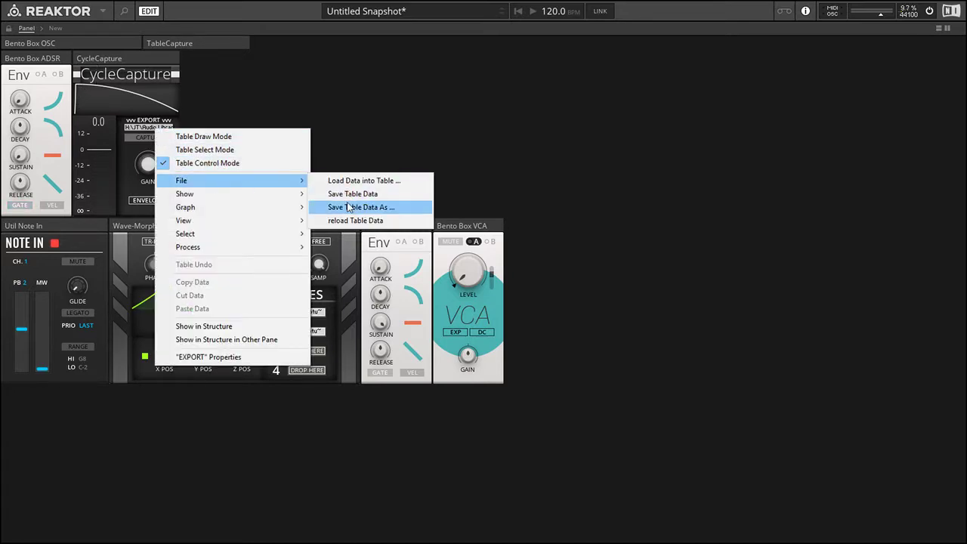
Step: Save the falling sweep as CycleCapture_SweepDn.wav and load a sweep file into Wave-Morph table 3
{"action": "left_click", "coordinate": [361, 207]}
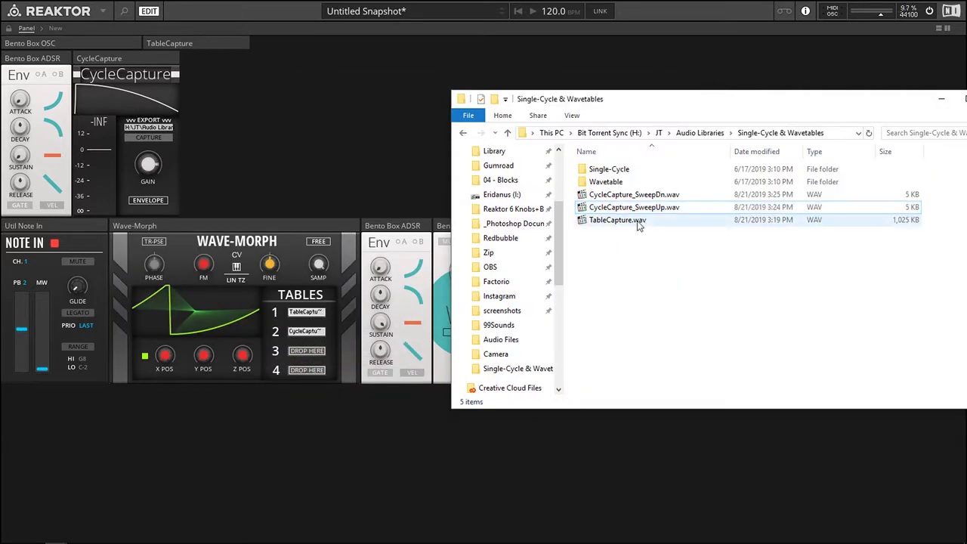
{"action": "left_click", "coordinate": [633, 205]}
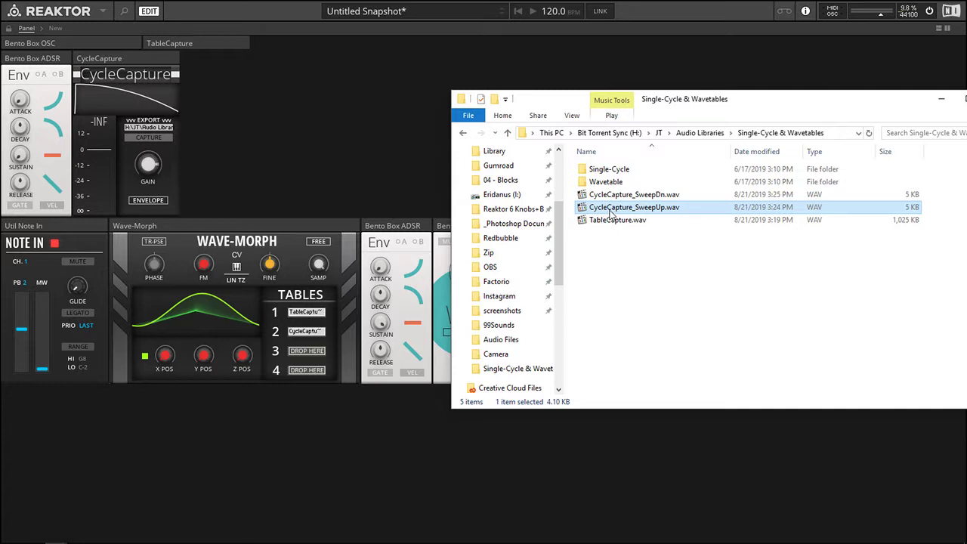
{"action": "left_click", "coordinate": [633, 193]}
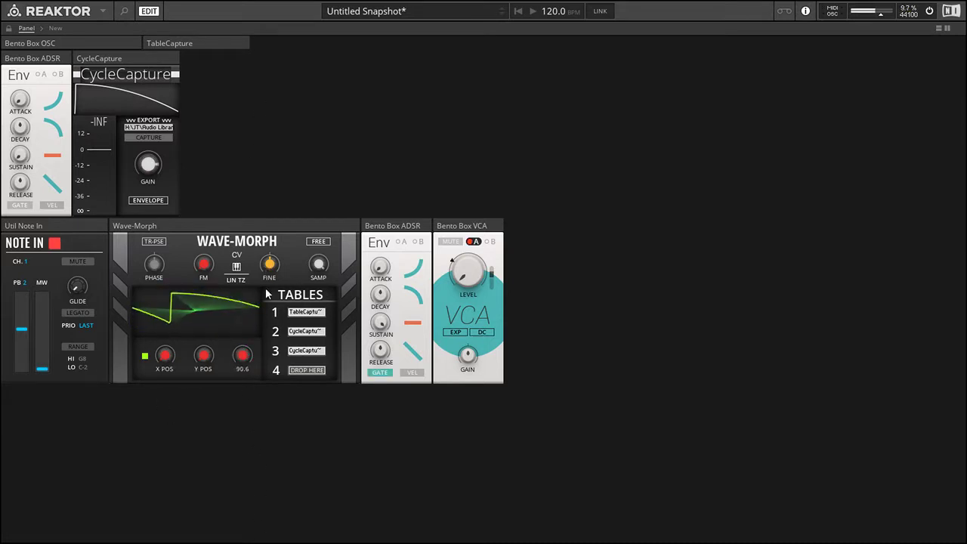
Step: Insert the Bento Box OSC with TableCapture at the top of the rack
{"action": "left_click_drag", "start_coordinate": [241, 355], "coordinate": [244, 367]}
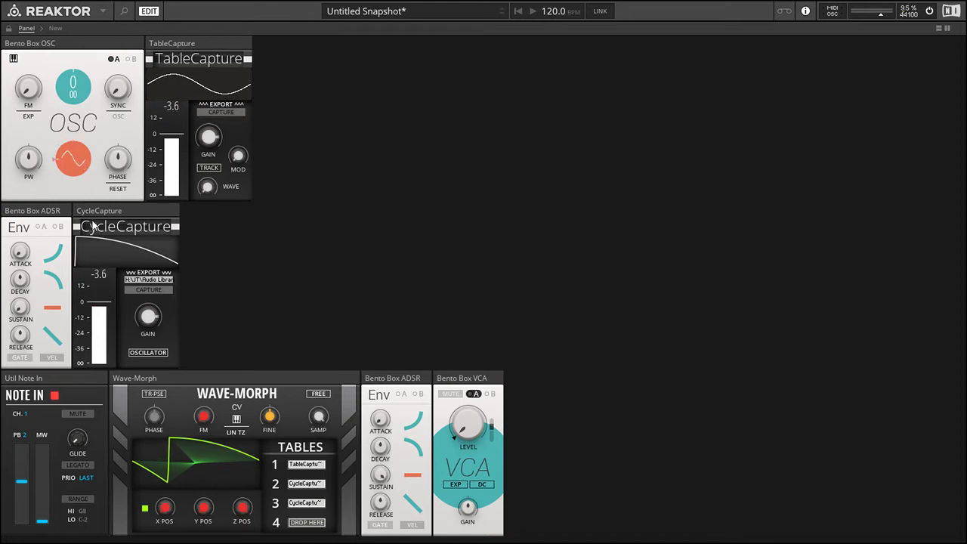
Step: Reshape the OSC waveform and trim the TableCapture input gain so levels sit near -5 dB
{"action": "left_click_drag", "start_coordinate": [72, 159], "coordinate": [73, 173]}
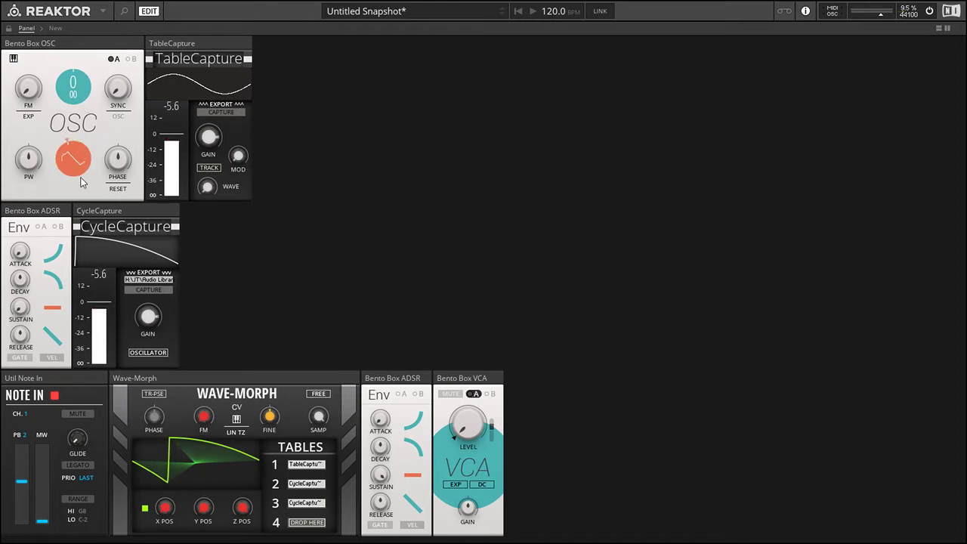
{"action": "left_click_drag", "start_coordinate": [72, 159], "coordinate": [73, 151]}
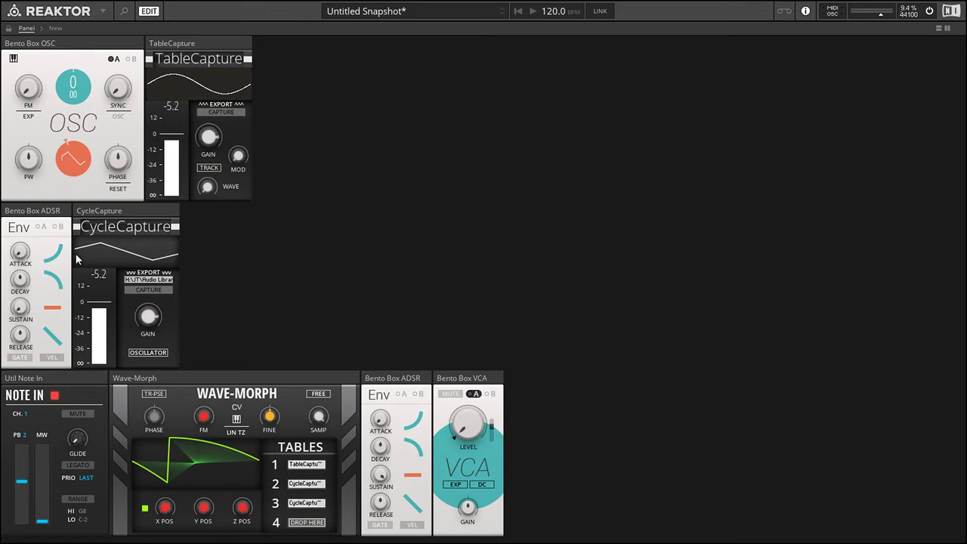
{"action": "left_click_drag", "start_coordinate": [209, 136], "coordinate": [212, 135]}
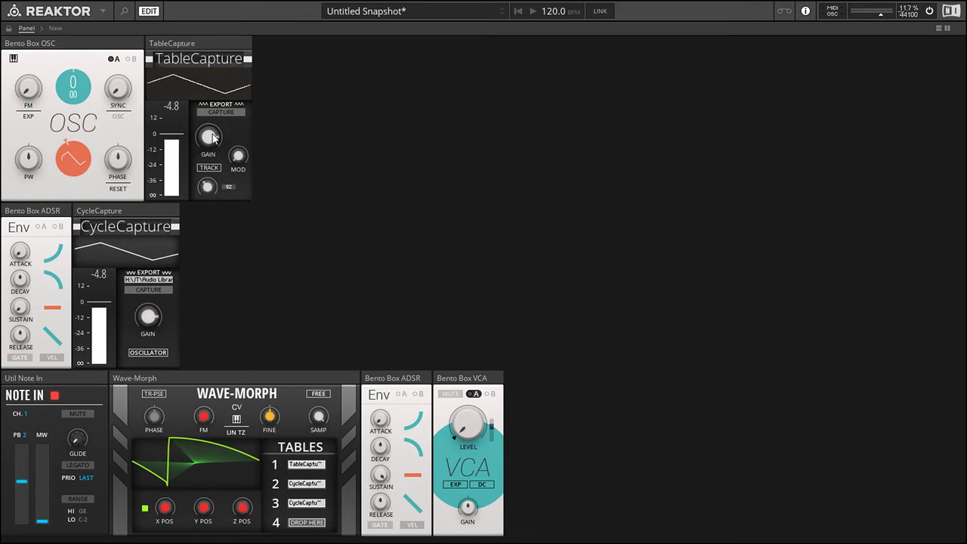
{"action": "left_click_drag", "start_coordinate": [208, 136], "coordinate": [208, 144]}
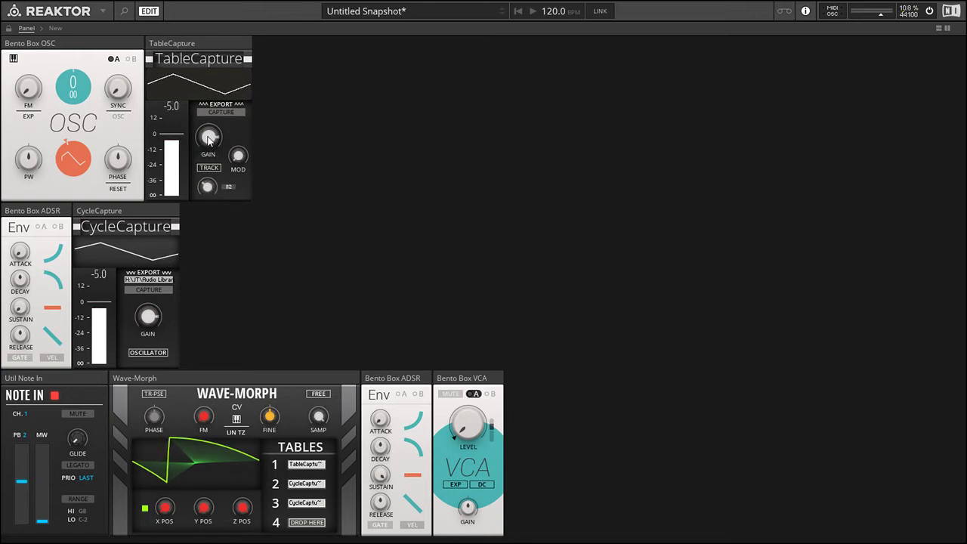
{"action": "left_click_drag", "start_coordinate": [208, 138], "coordinate": [211, 134]}
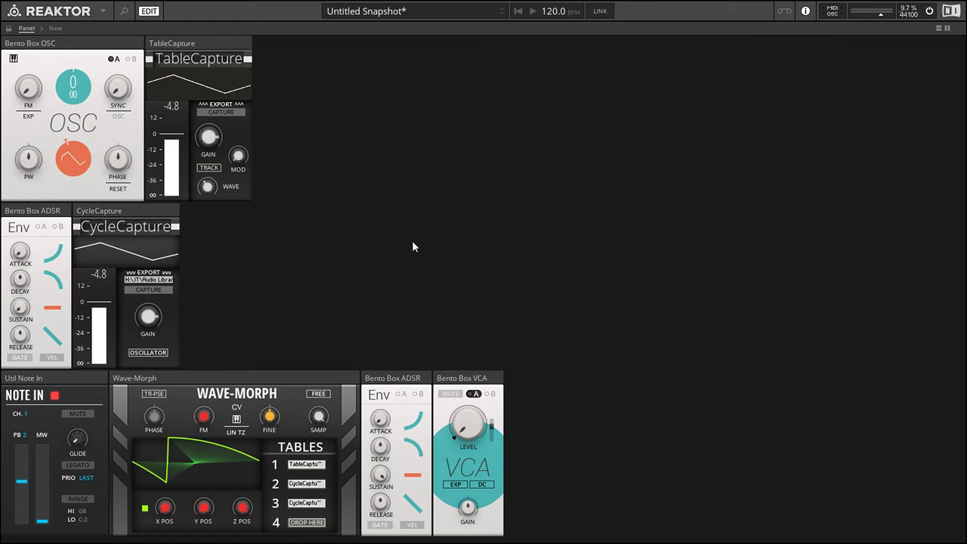
{"action": "mouse_move", "coordinate": [441, 199]}
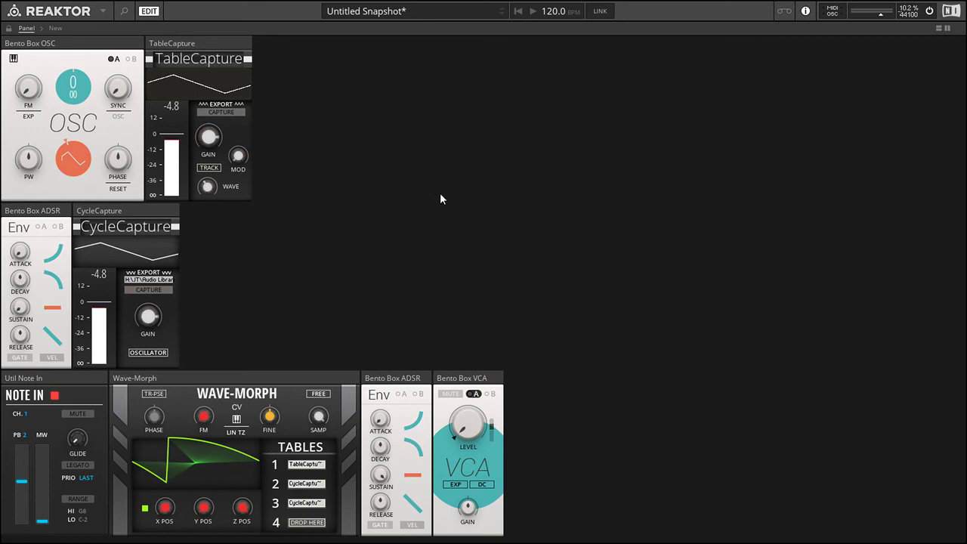